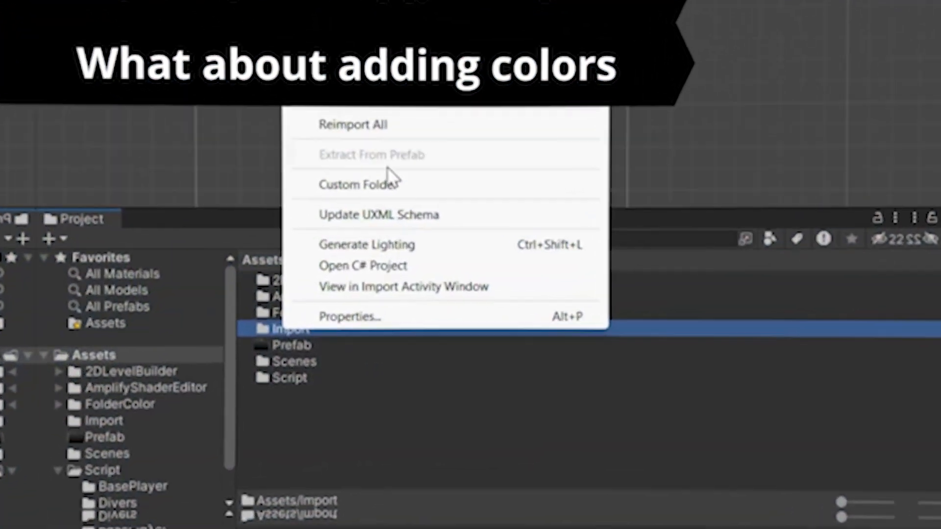
- Show the Expensive (85) tab listing GameObjects with scale, depth and component counts
{"action": "left_click", "coordinate": [359, 184]}
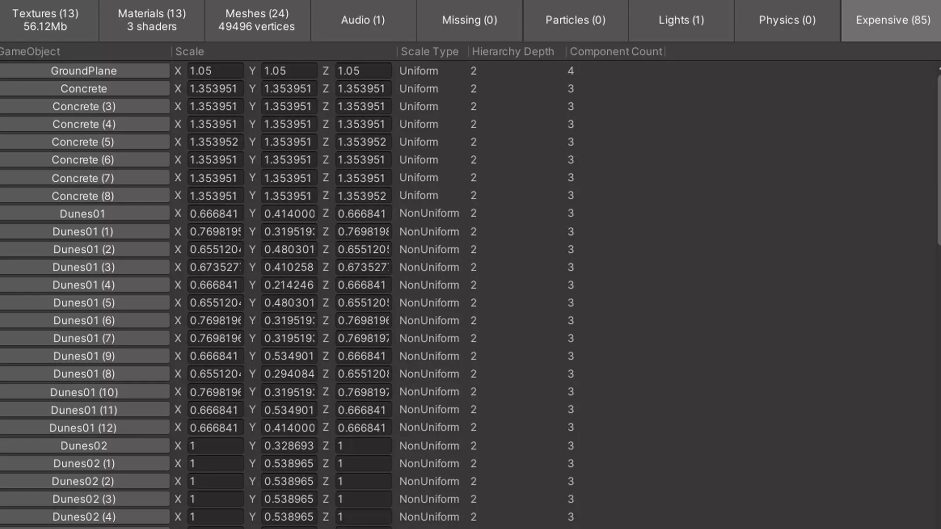
{"action": "left_click", "coordinate": [362, 20]}
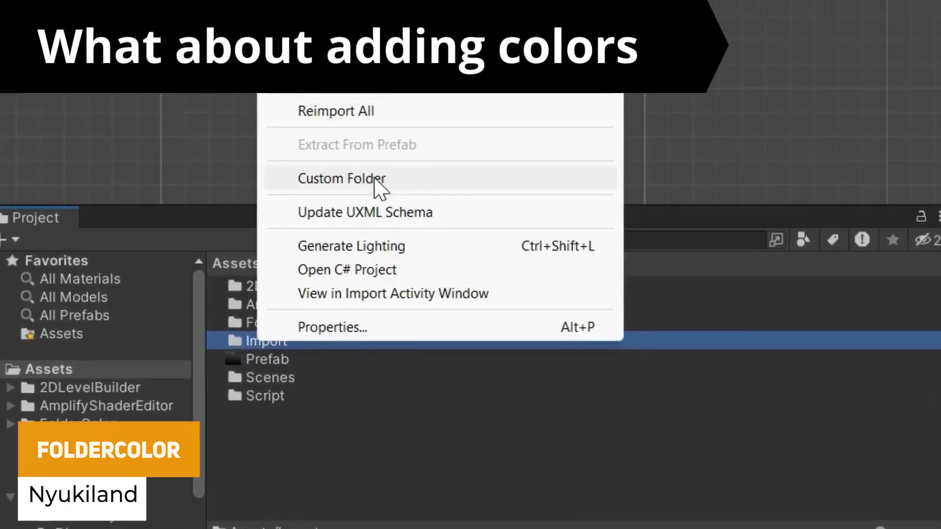
- Open the FolderColor palette of nine coloured icons for the Import folder
{"action": "left_click", "coordinate": [341, 178]}
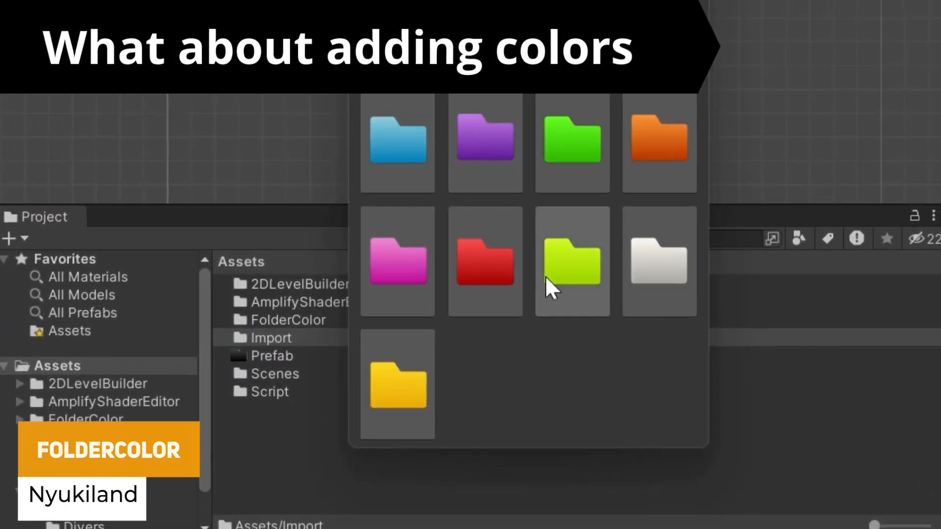